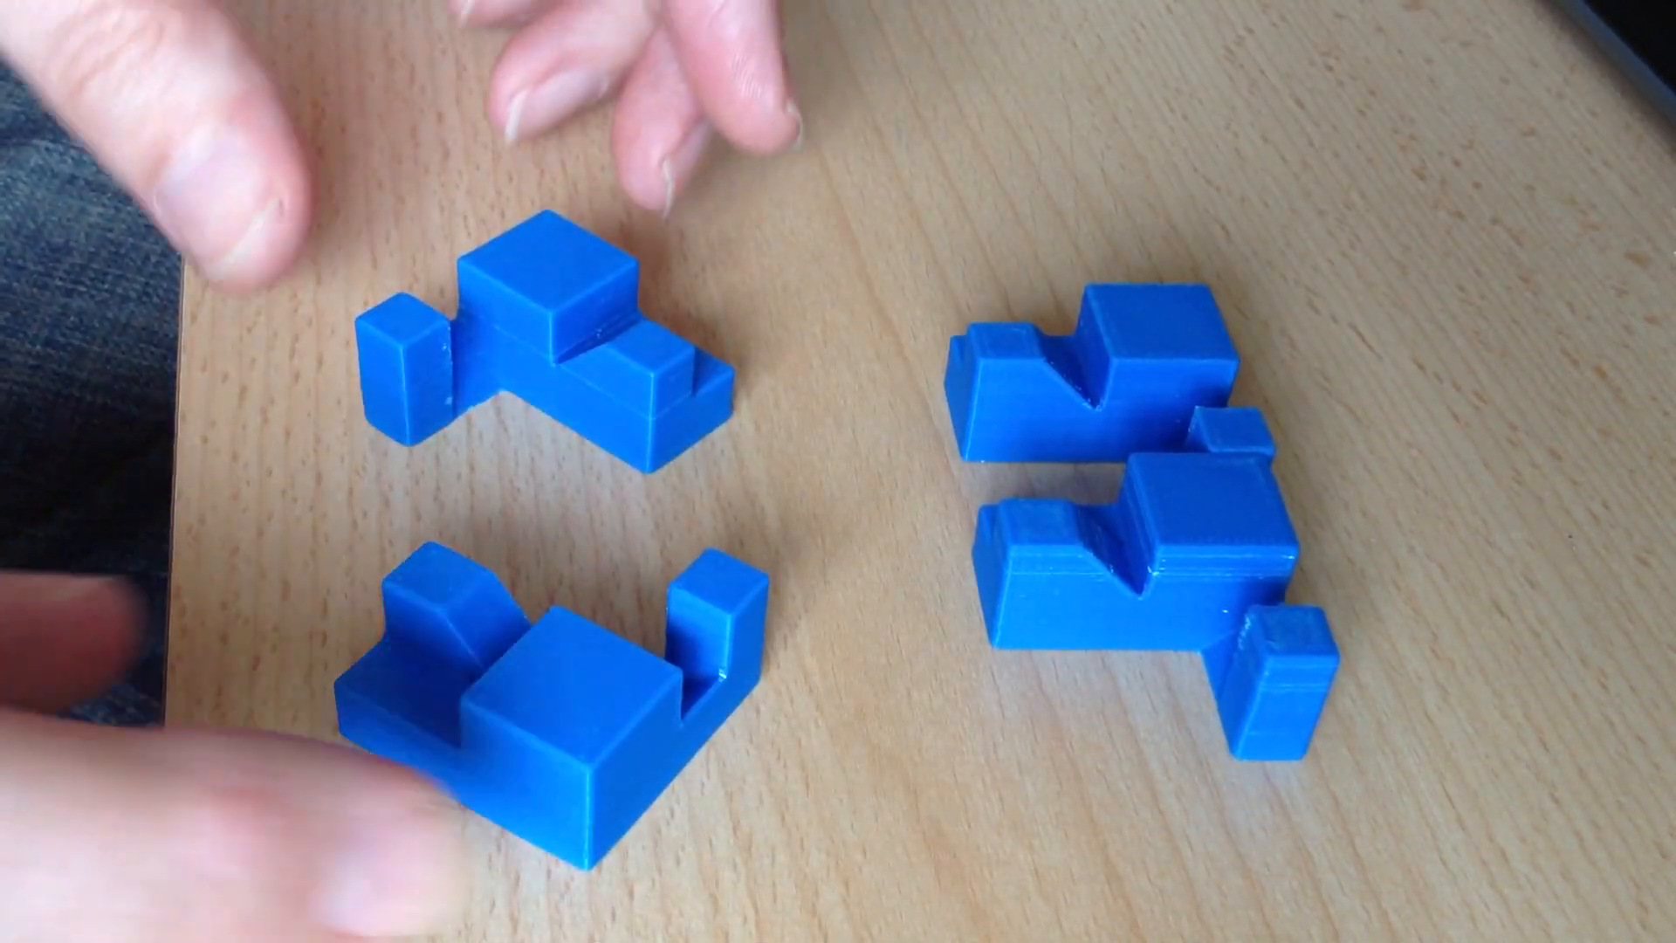
- Rotate the upper-left blue piece and slot it onto the lower-left piece
{"action": "left_click_drag", "start_coordinate": [535, 695], "coordinate": [587, 428]}
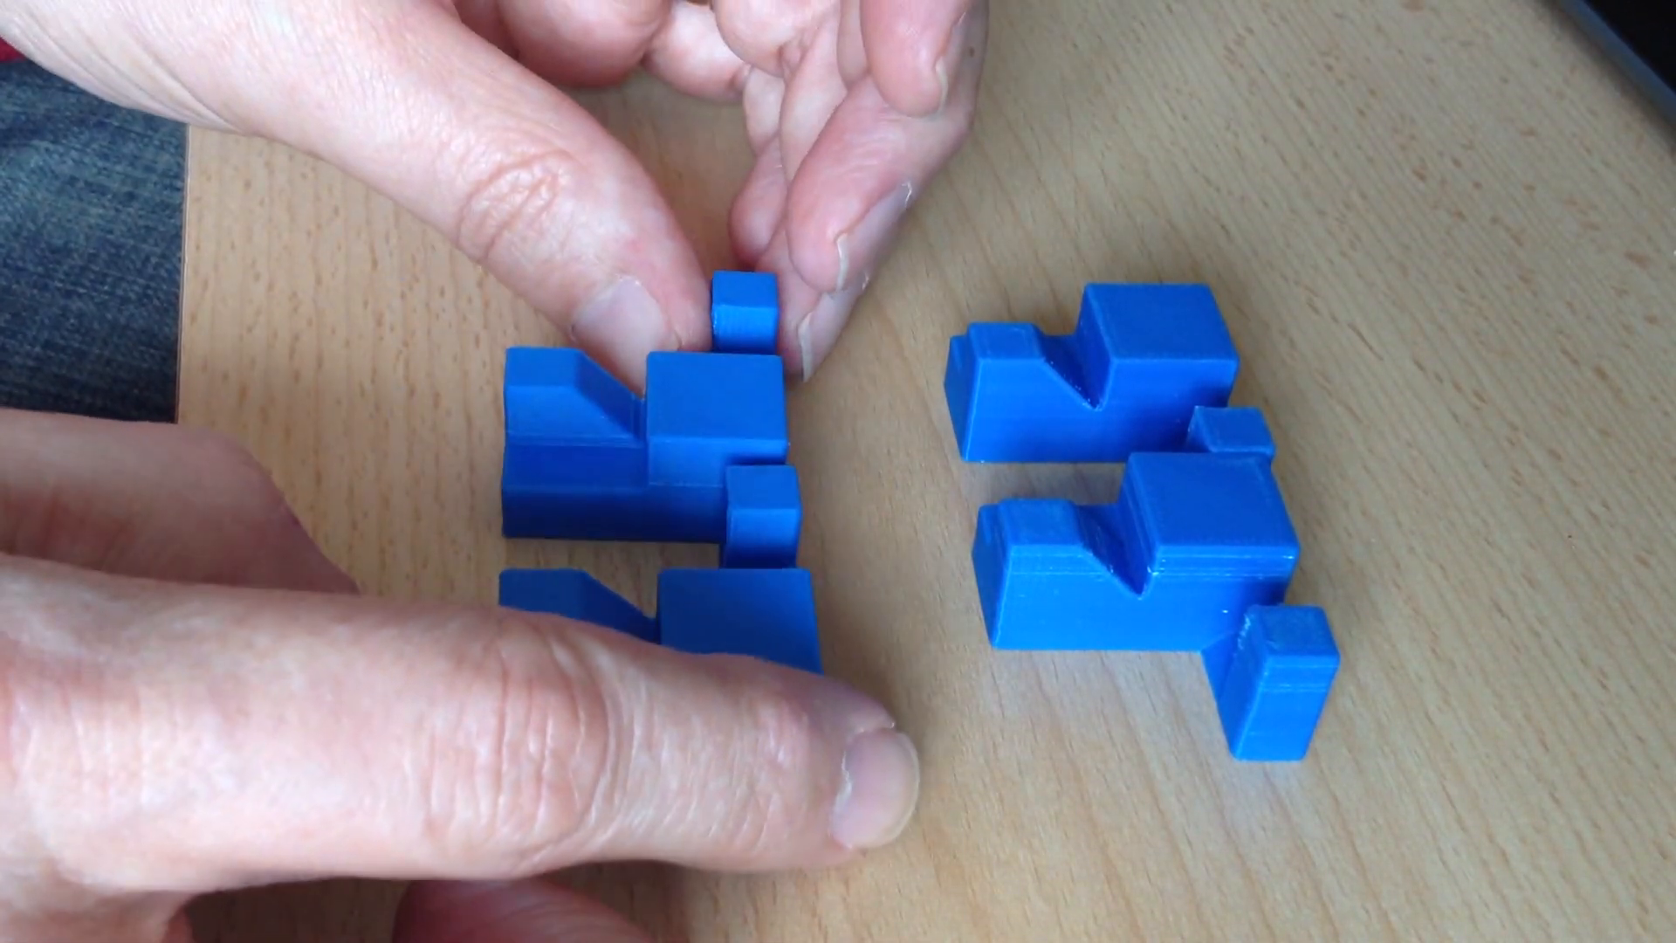